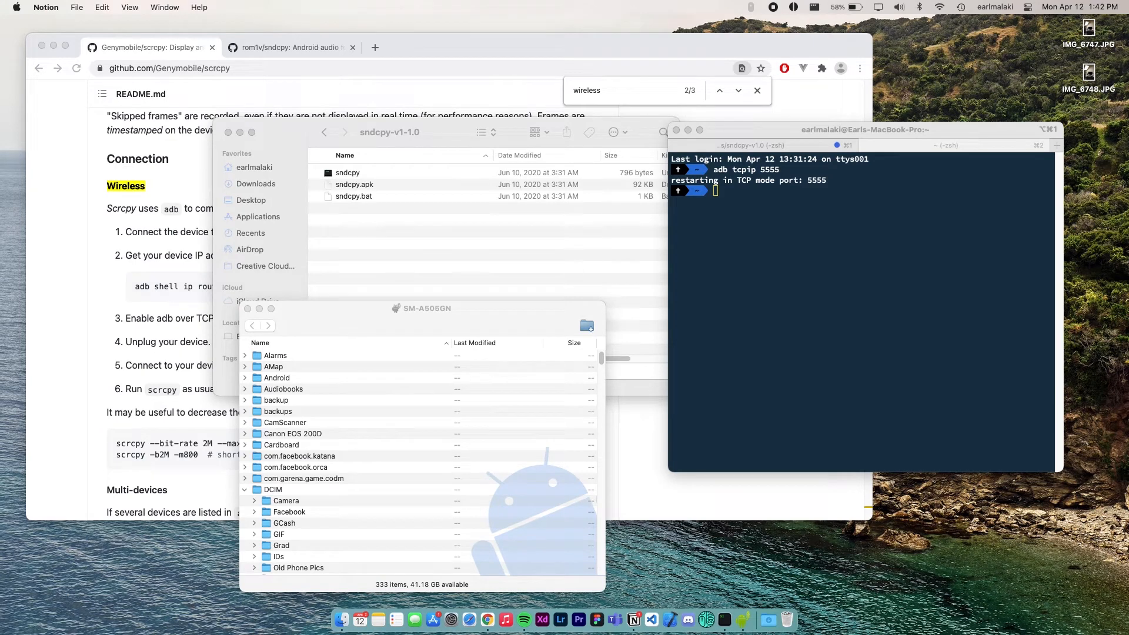
Run adb connect to 192.168.0.101:5555, correcting the mistyped IP along the way.
type("adb connect")
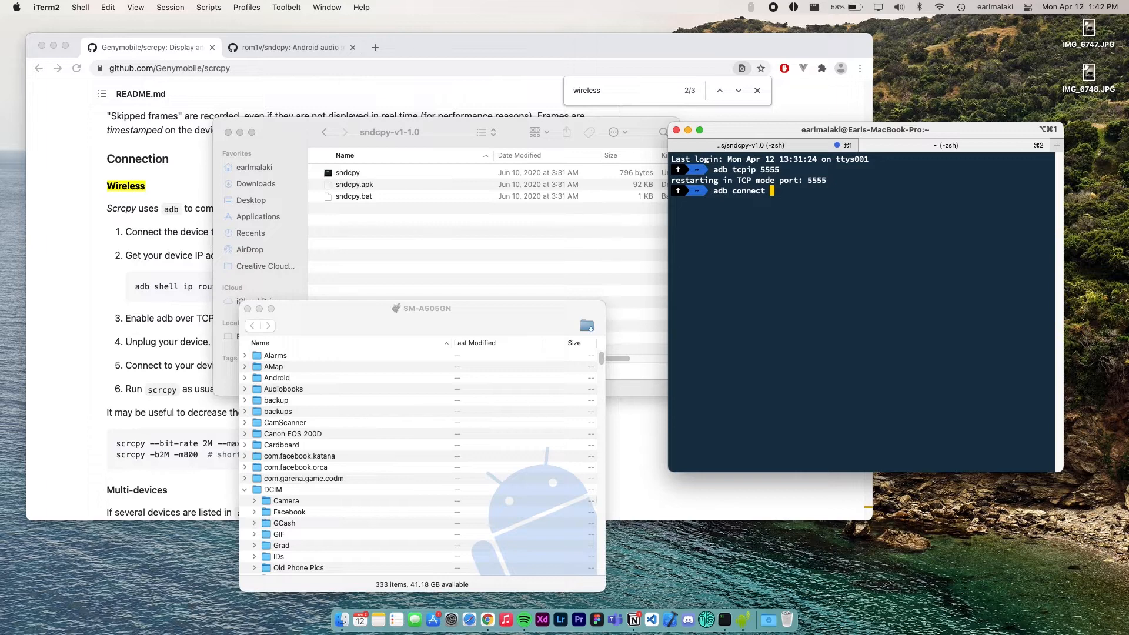
type("192")
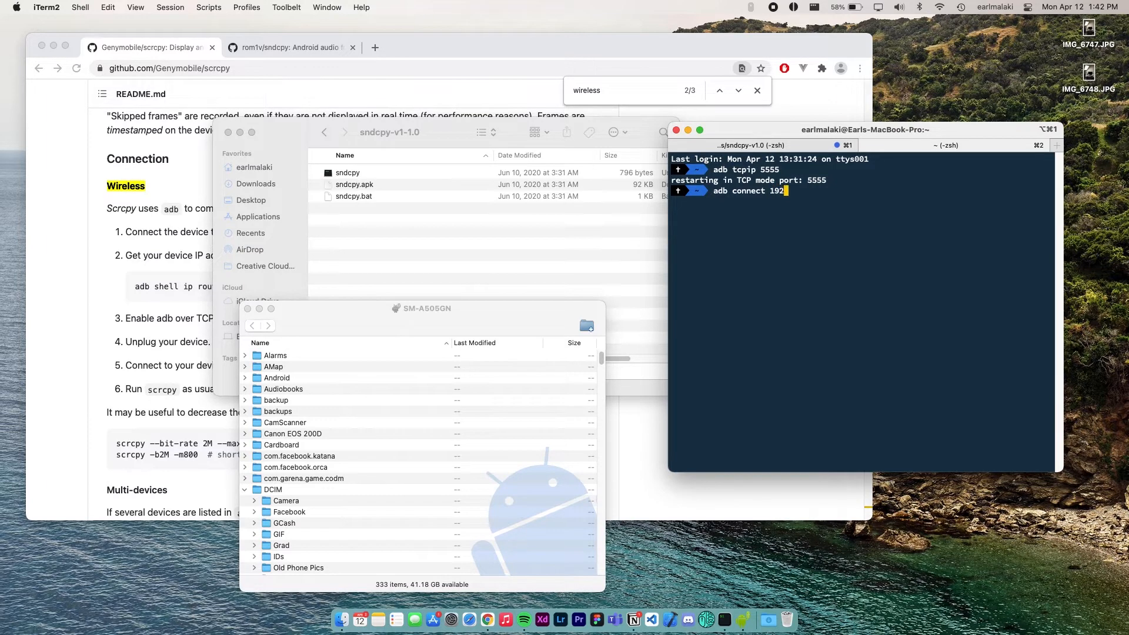
type(".168")
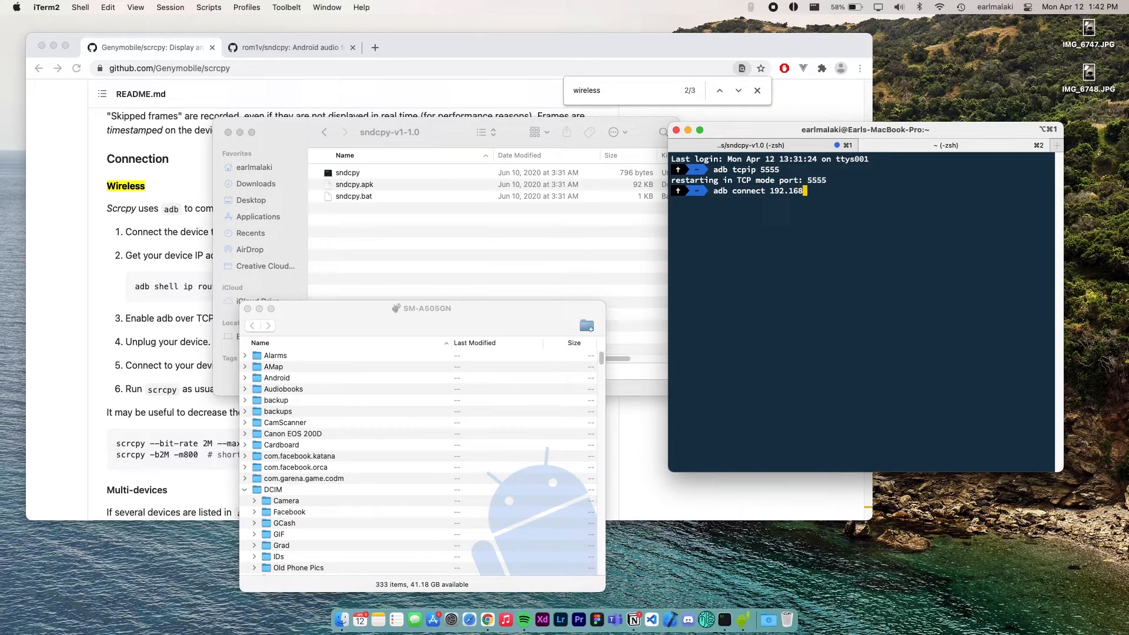
type("101")
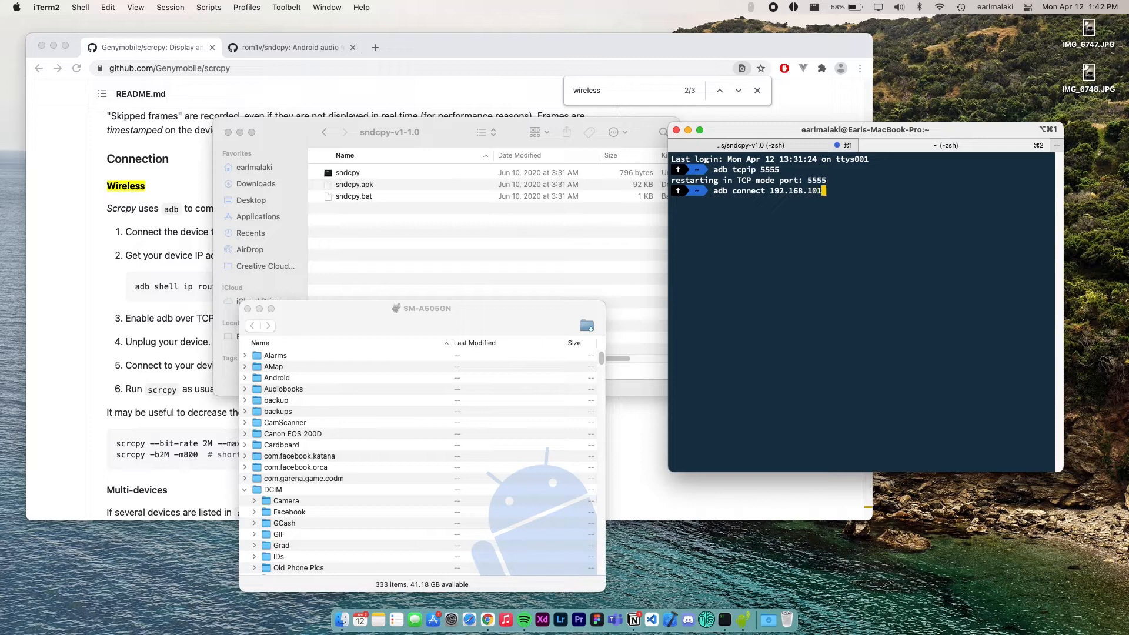
key("backspace")
type("0.")
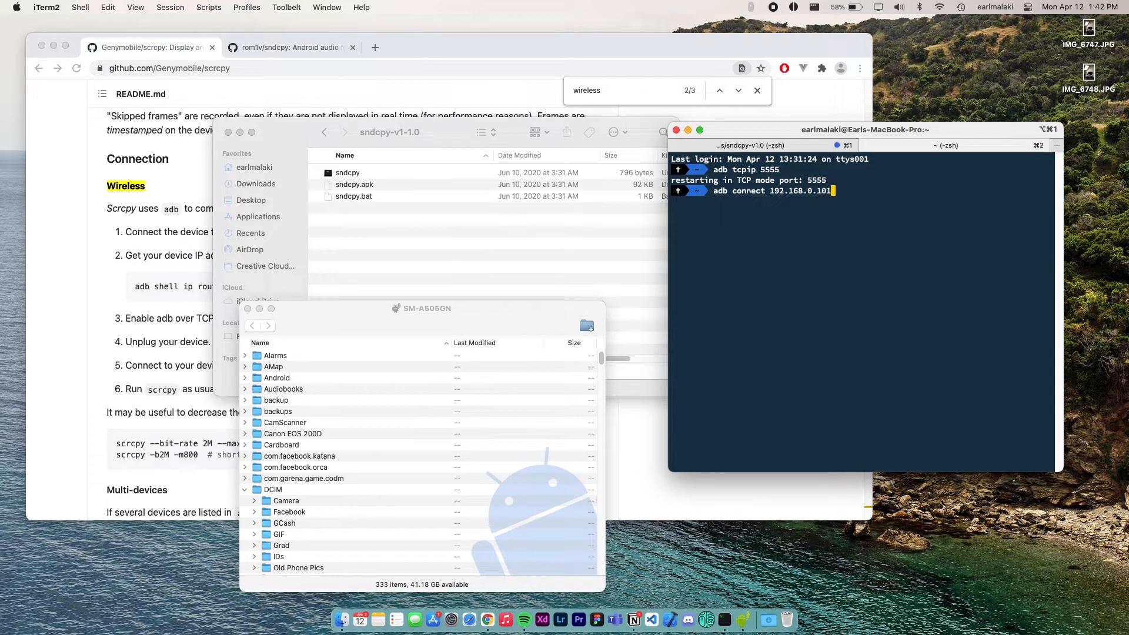
type(":5555")
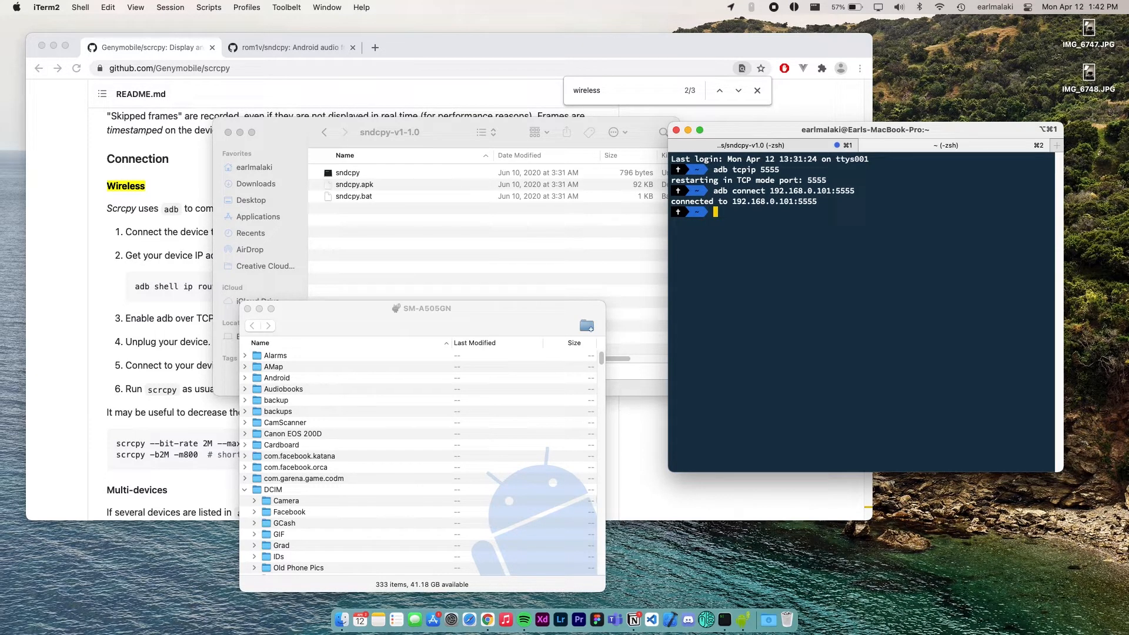
mouse_move(919, 296)
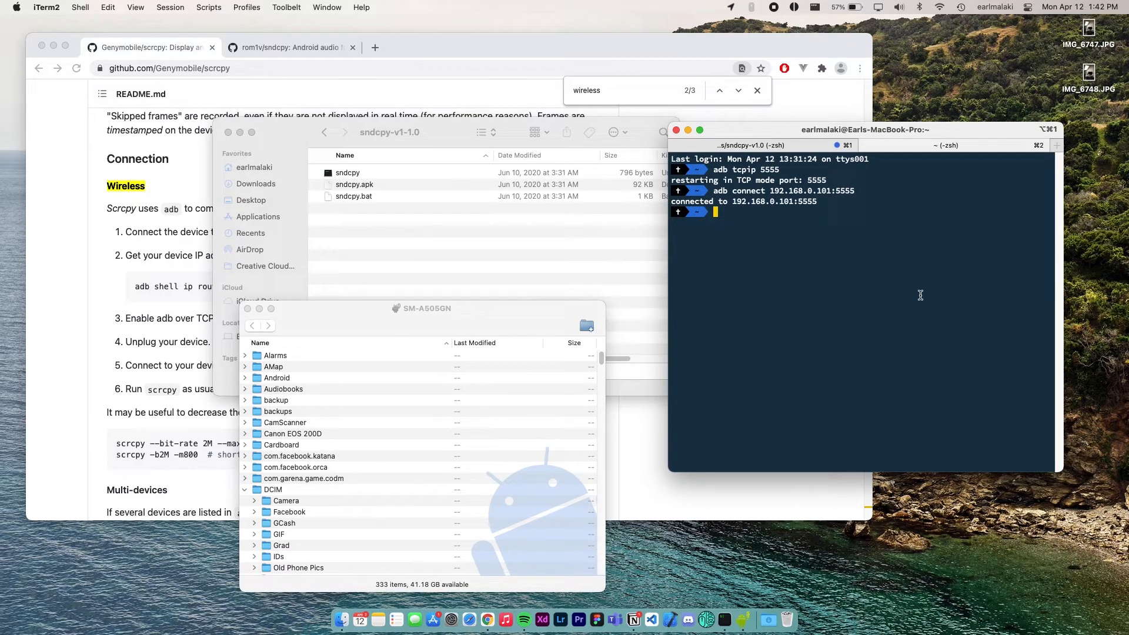
Run scrcpy --serial 192.168.0.101:5555 to mirror the SM-A505GN over Wi‑Fi.
type("scr")
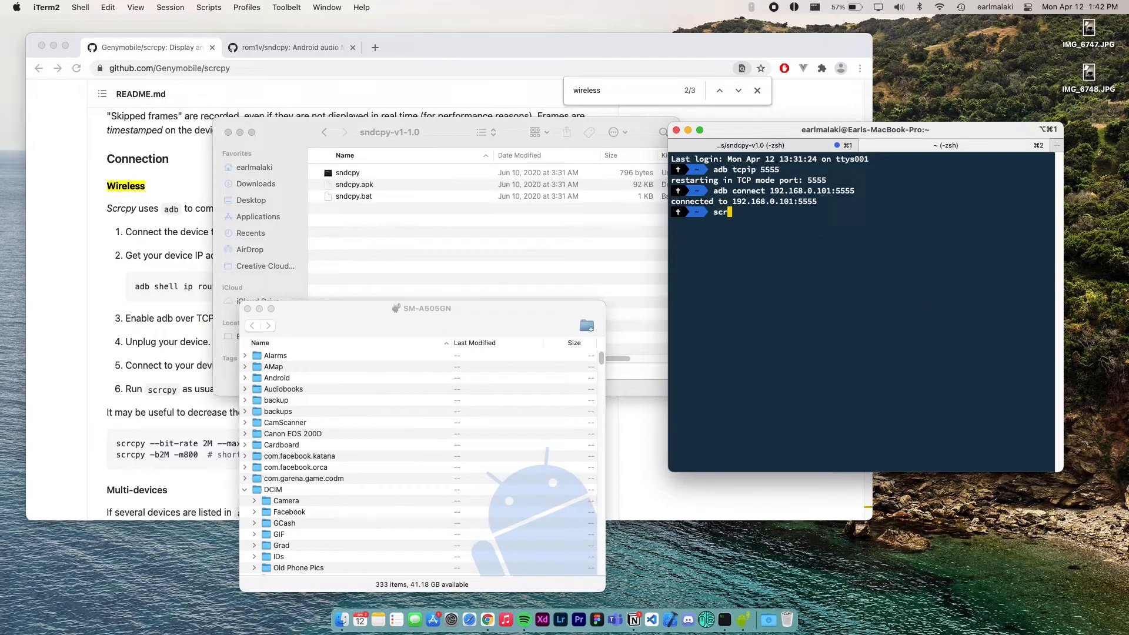
type("py")
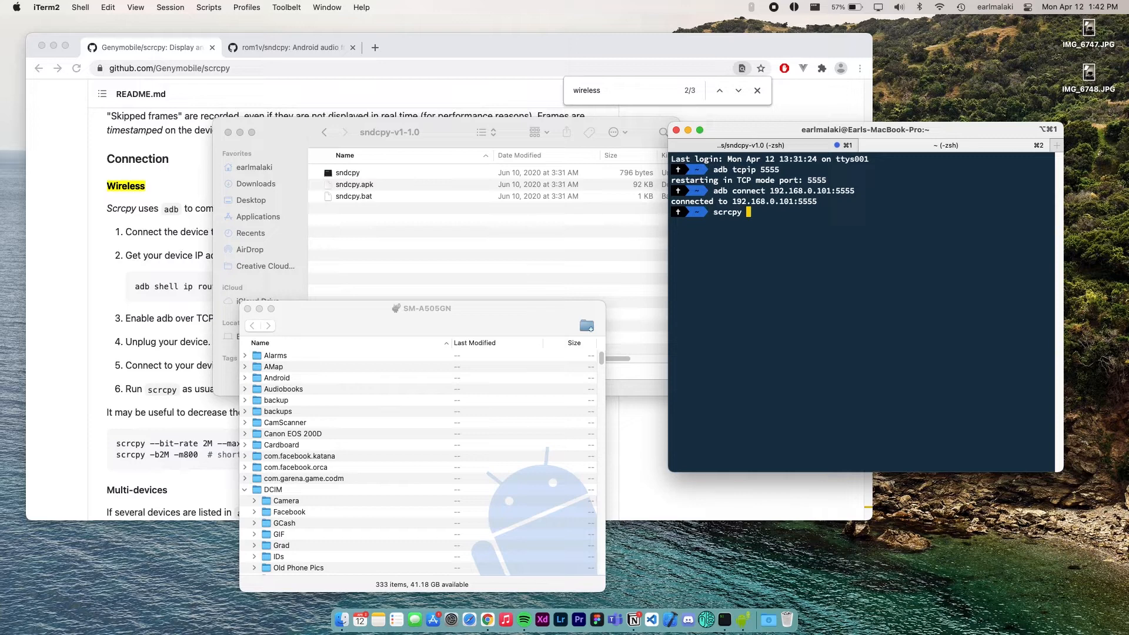
type("--serial")
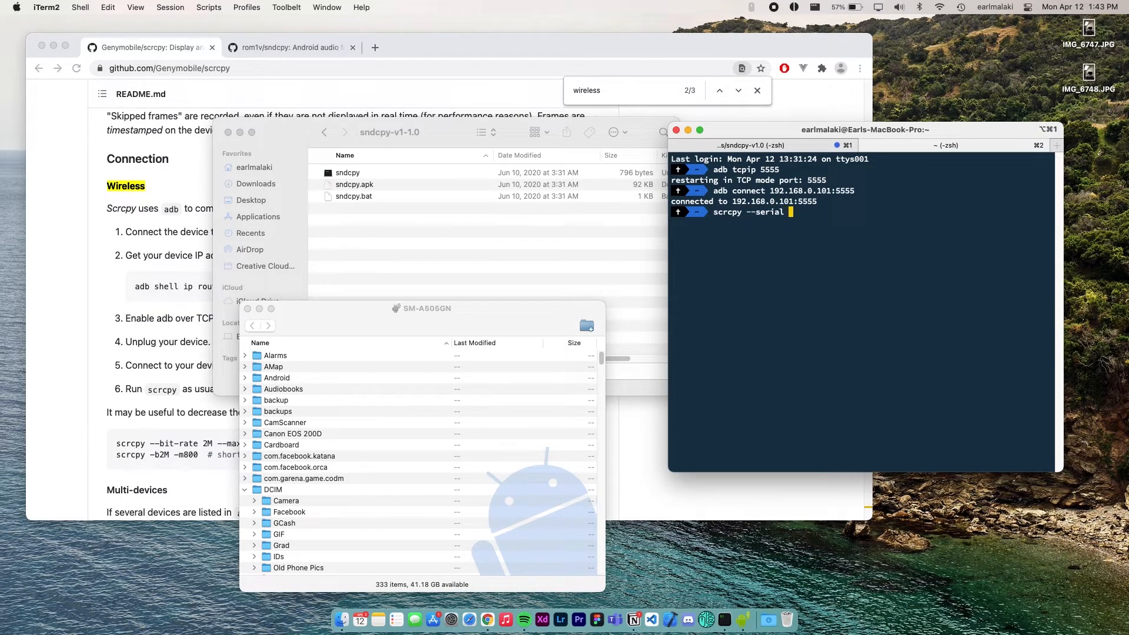
type("192")
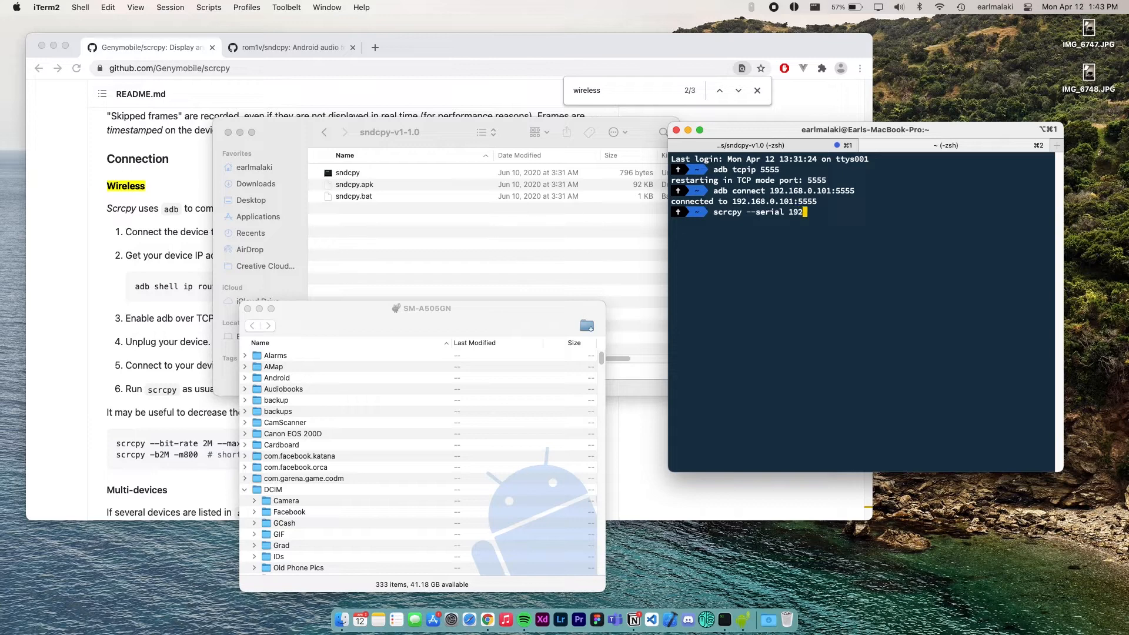
type("168.0.101:5555")
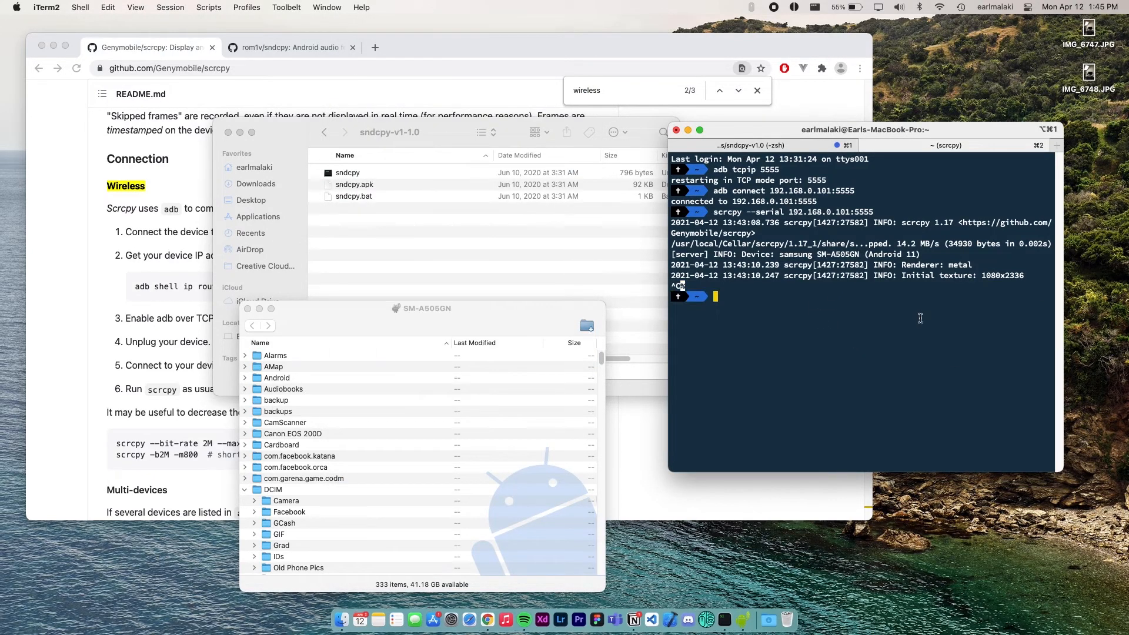
Run scrcpy with a 2M bit rate and 800 max size.
type("scrcpy --bit-rate 2M --max-size 800")
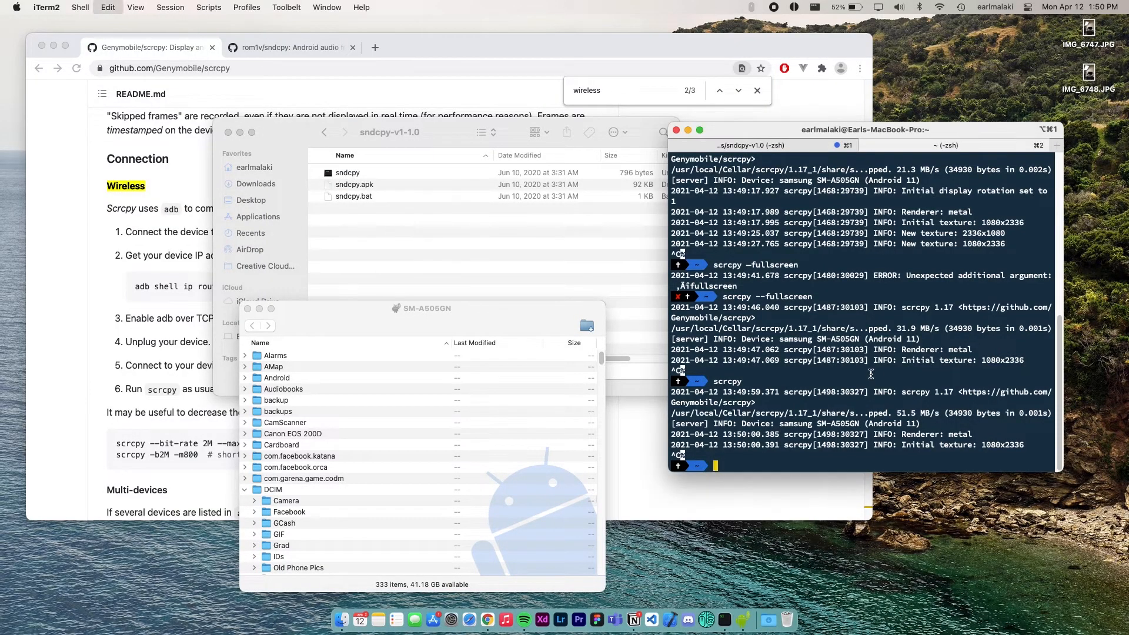
Run scrcpy with --turn-screen-off and authorize sndcpy's audio capture on the phone.
type("scrcpy --turn-screen-offz")
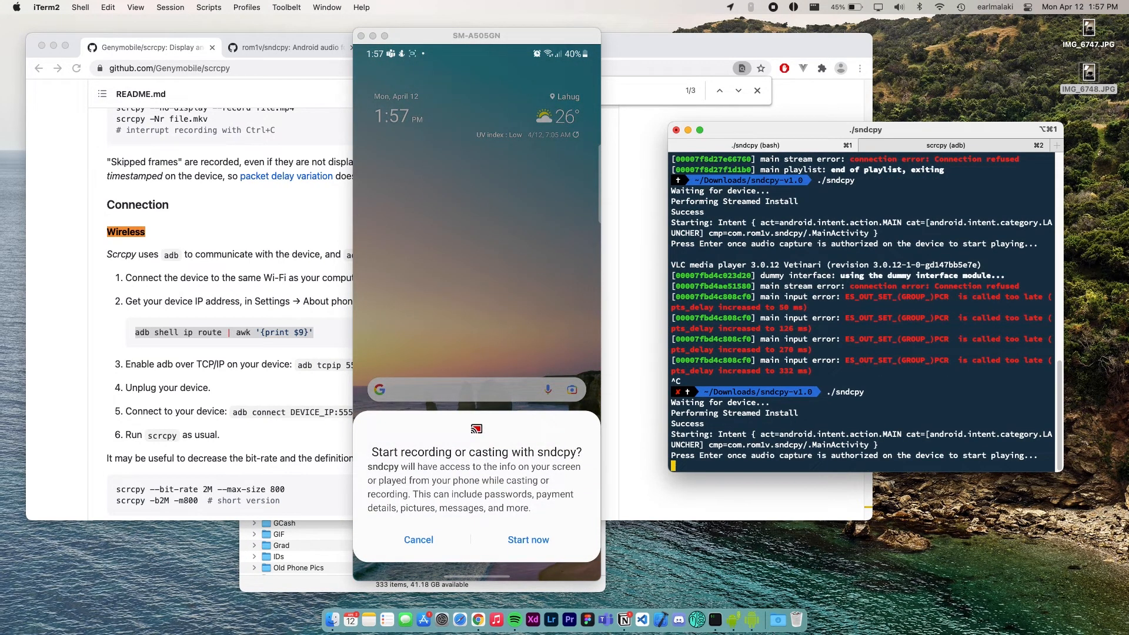
left_click(528, 539)
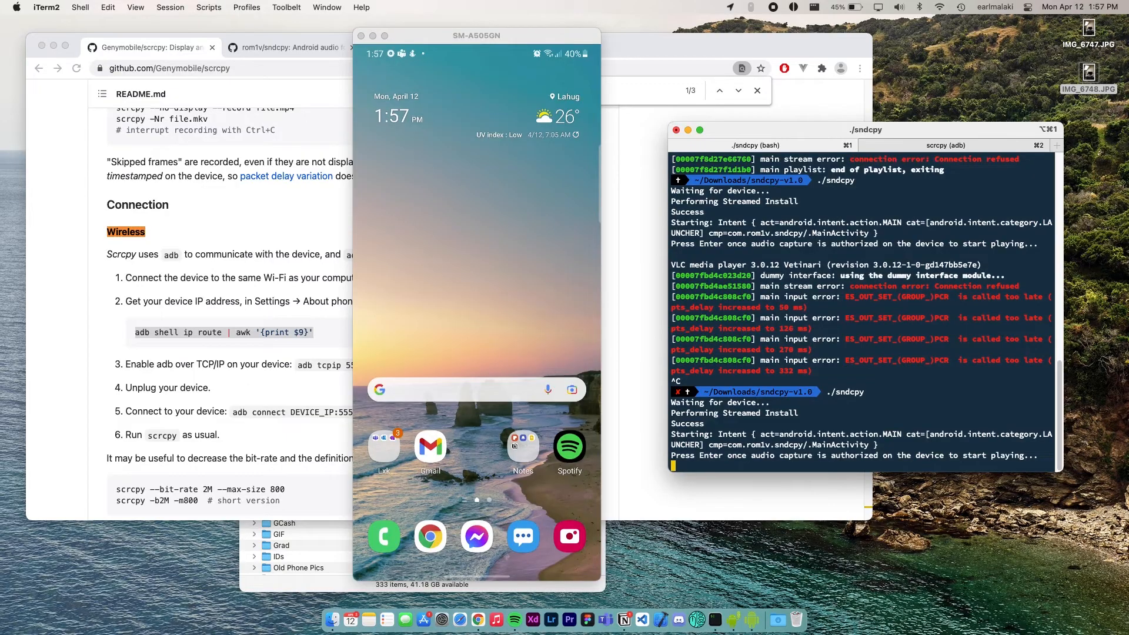